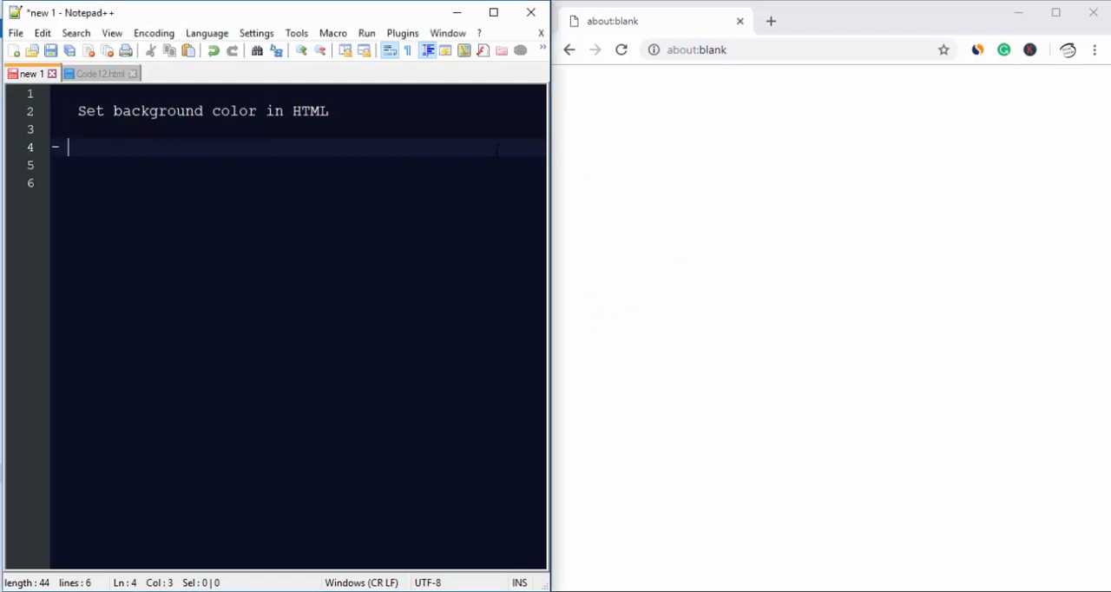
Step: Add <style></style> then <body style=""> as new lines under the heading note
text(<style>)
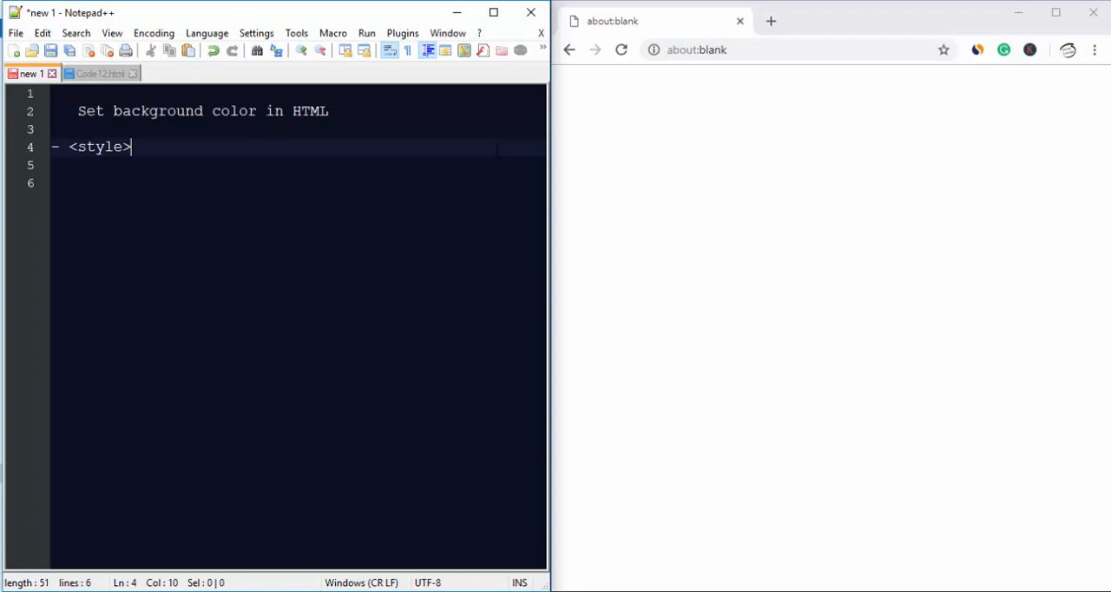
text(</style>)
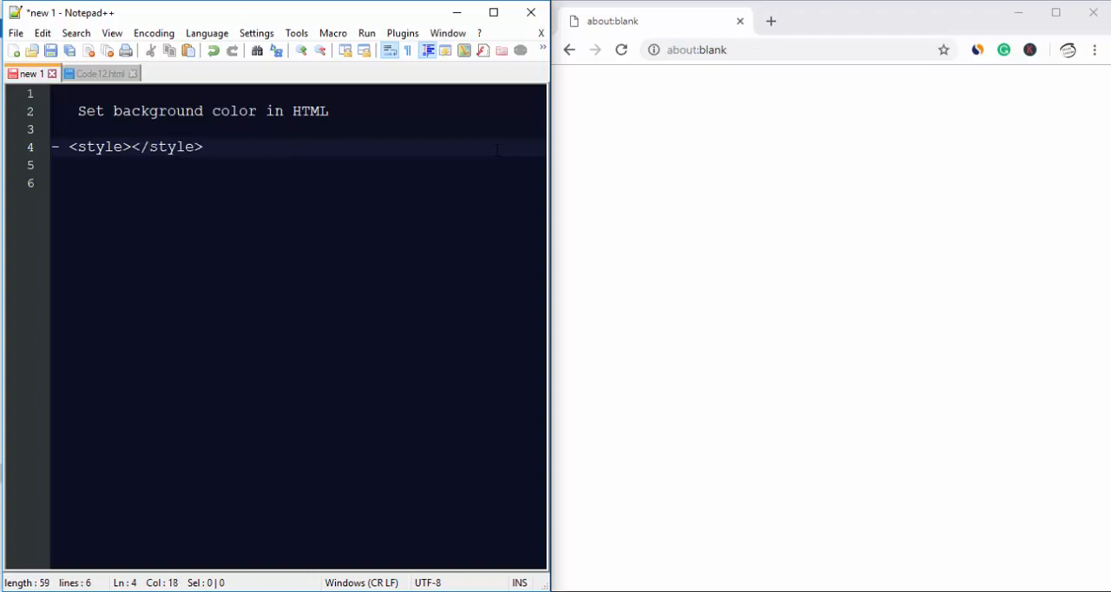
key(Enter)
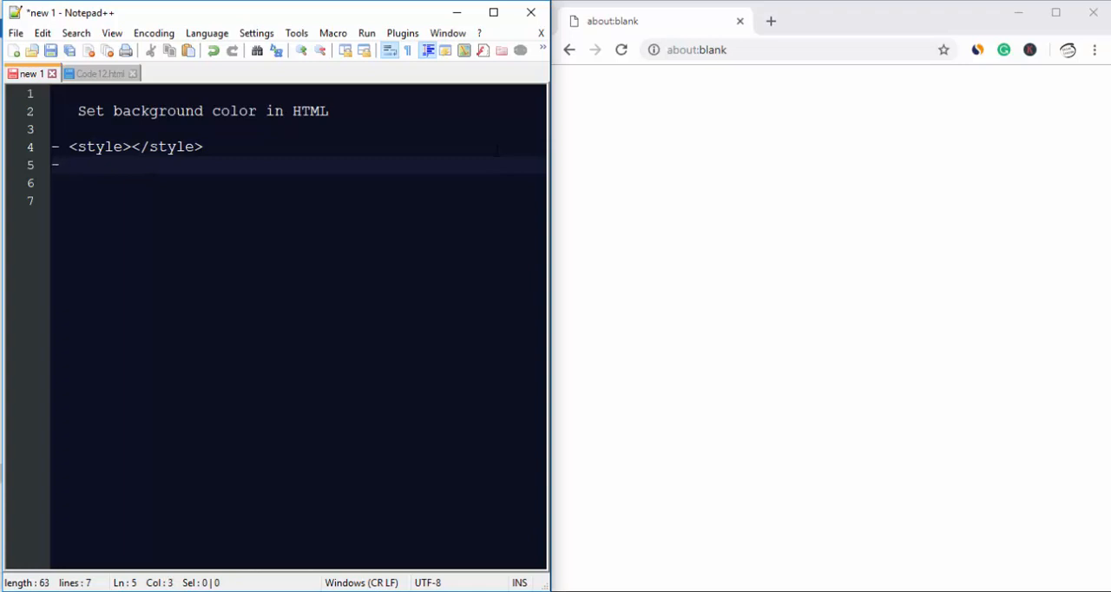
text(<)
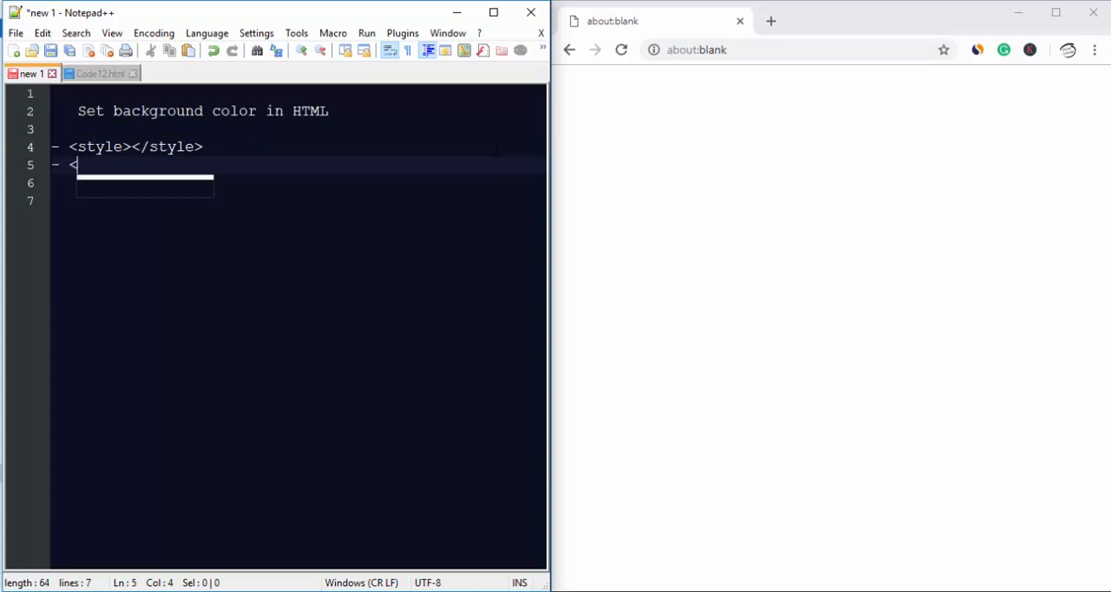
text(body)
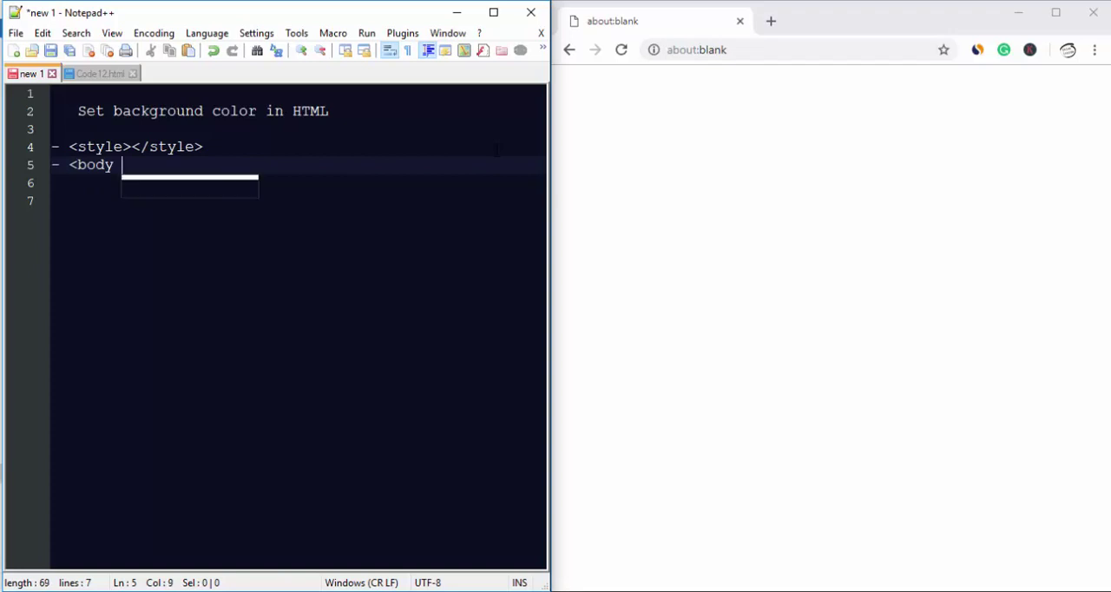
text(style="">)
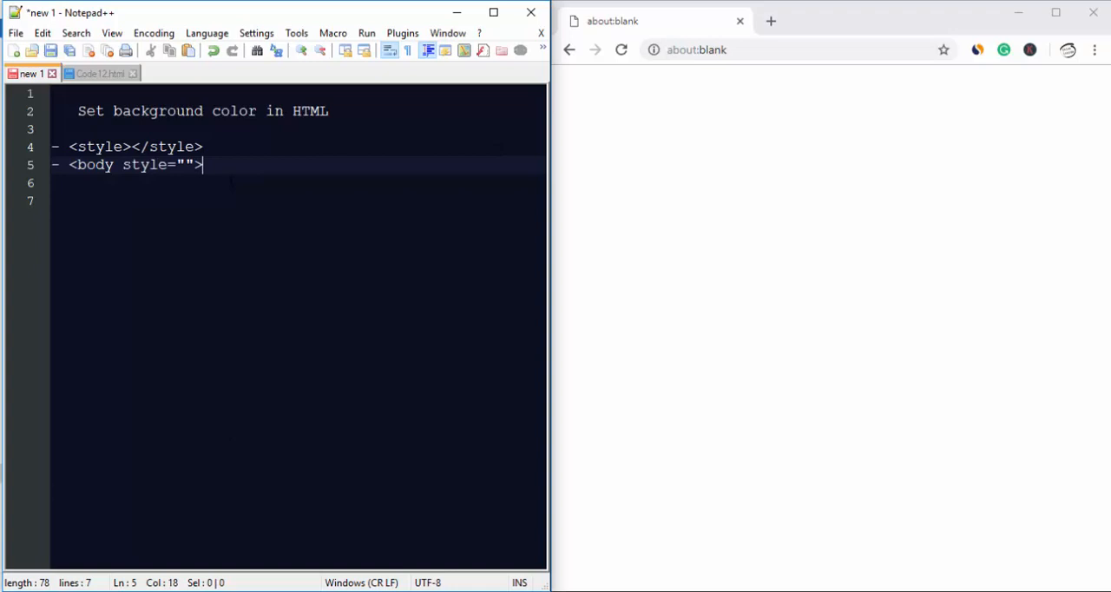
mouse_move(101, 73)
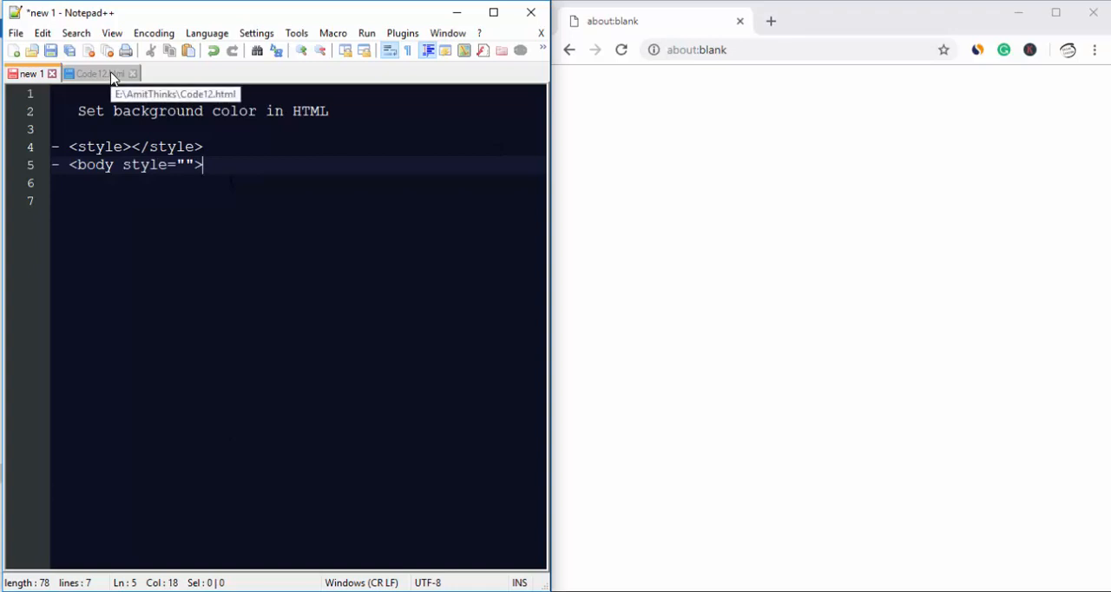
Step: Switch to the Code12.html document showing the full HTML page
click(95, 73)
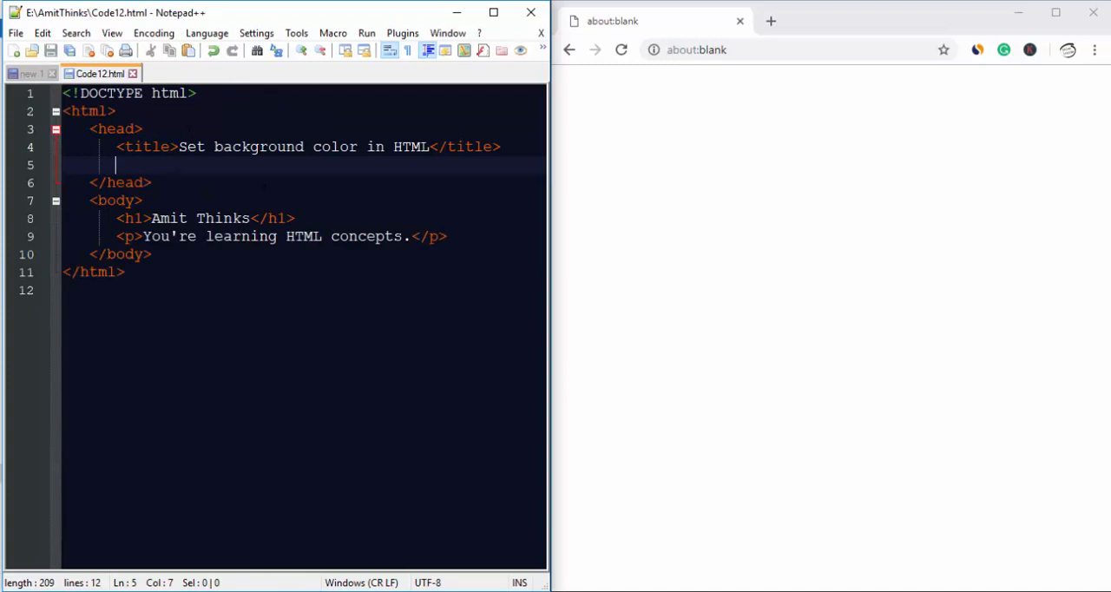
mouse_move(101, 73)
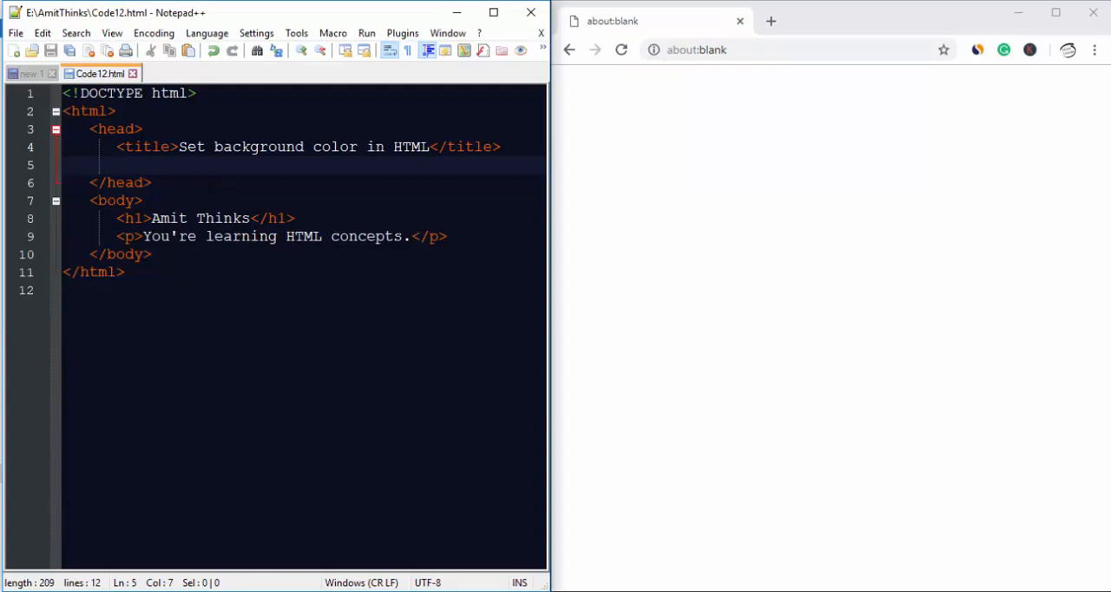
Step: Write a head style block with body { background-color: green; }
text(<style>)
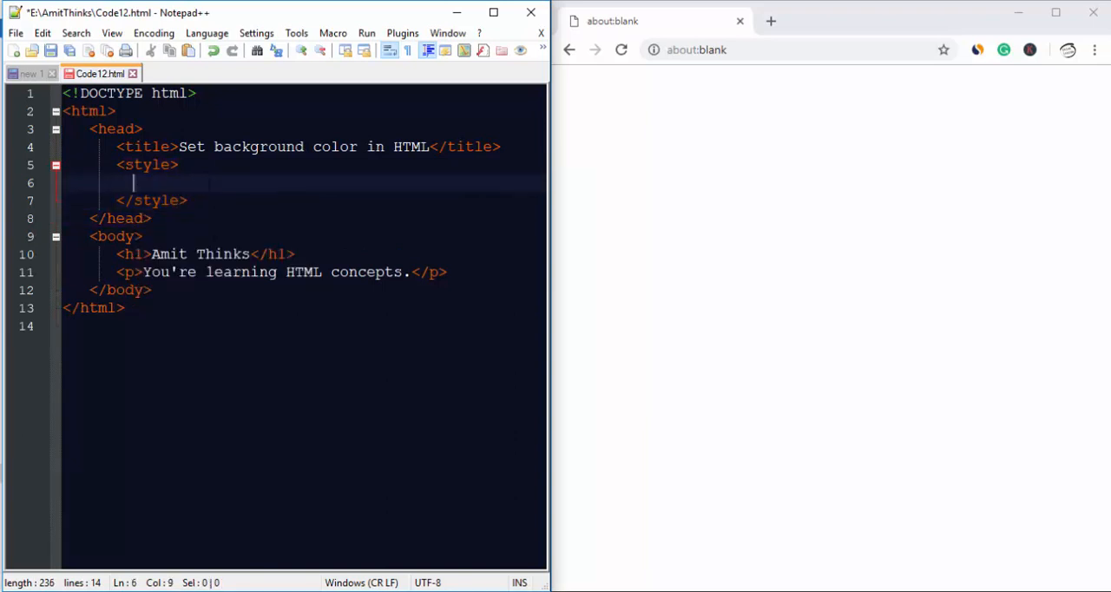
text(body {)
text(})
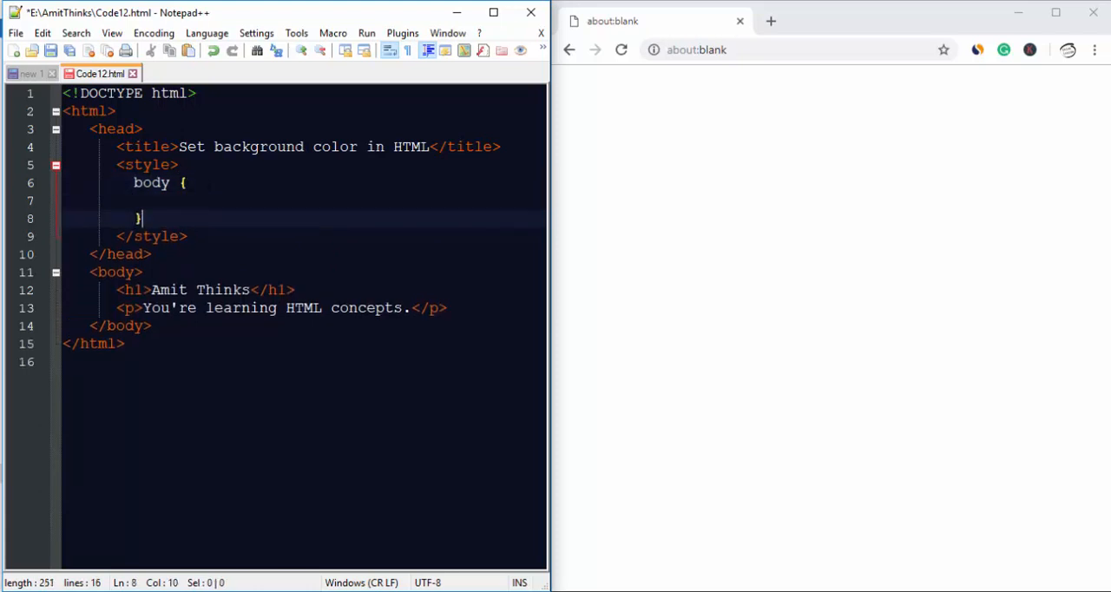
text(background-color)
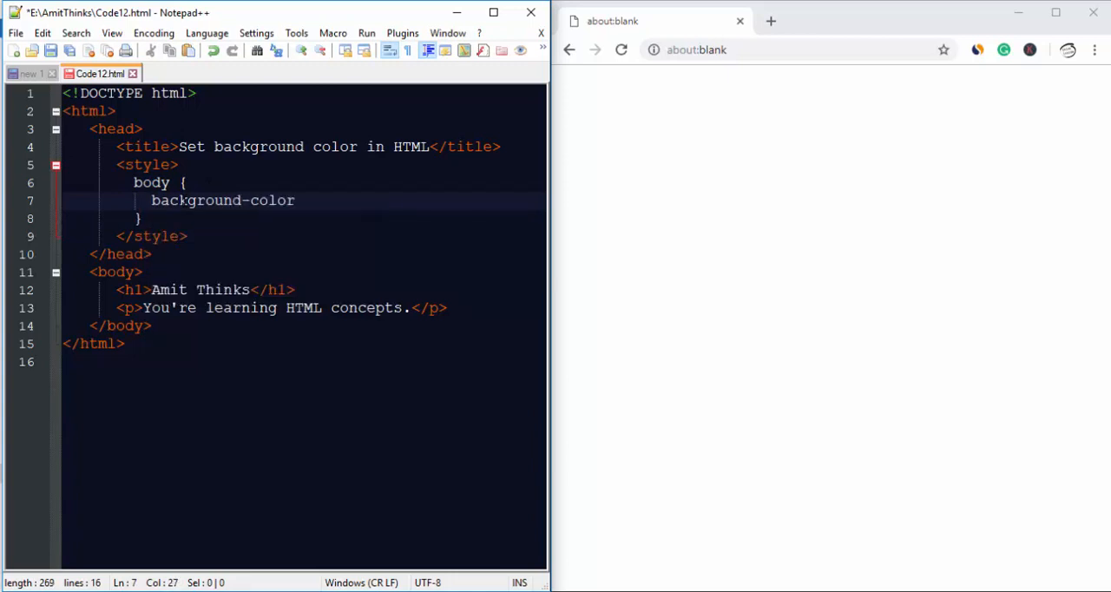
text(:)
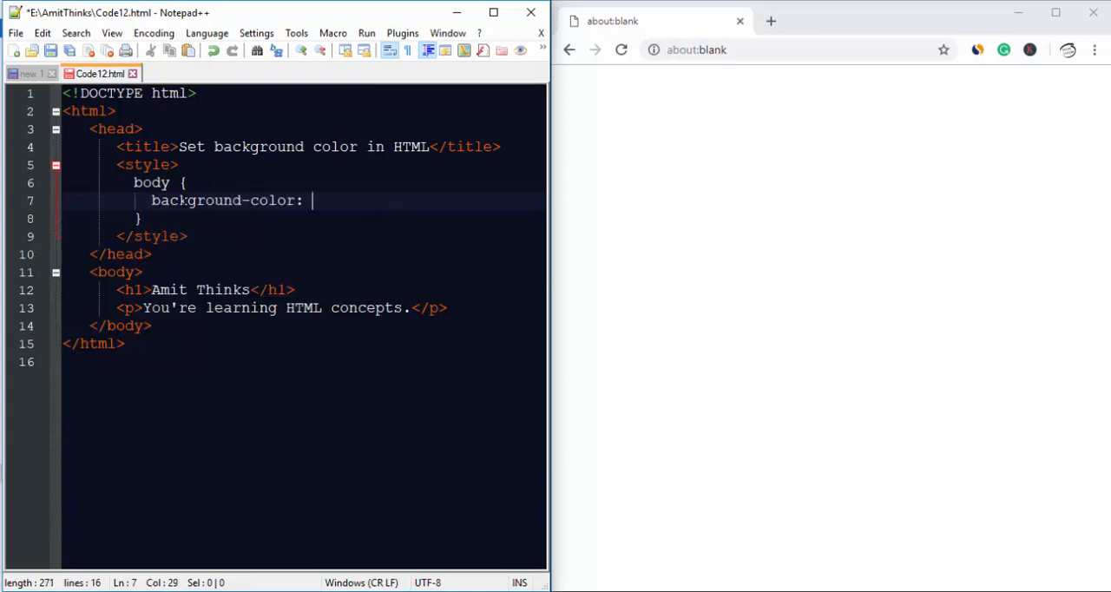
text(gr)
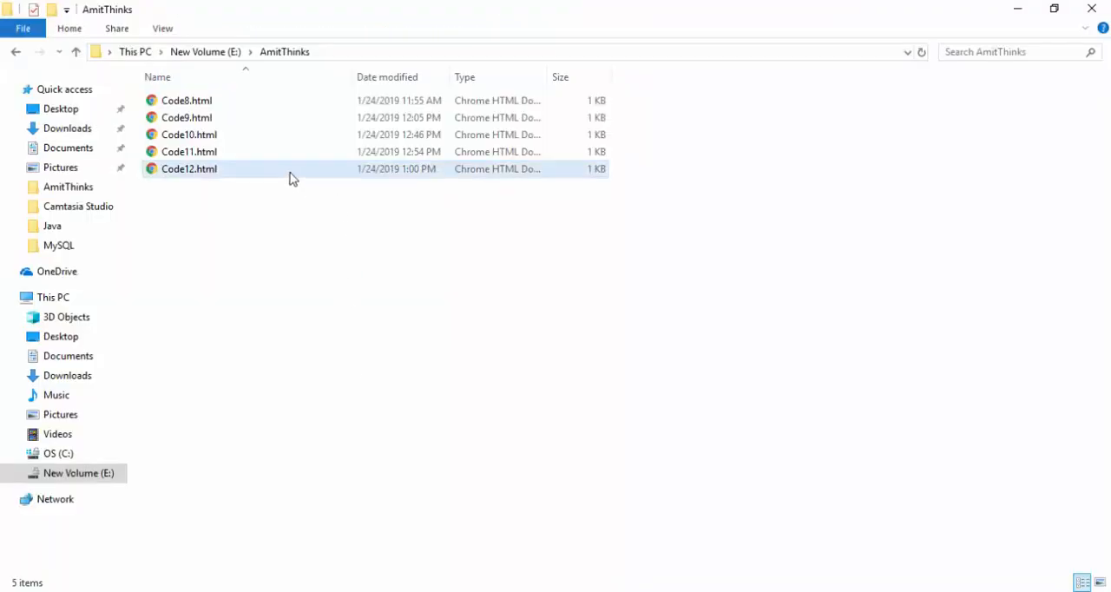
Step: Launch Code12.html from File Explorer so Chrome shows the green page
click(189, 168)
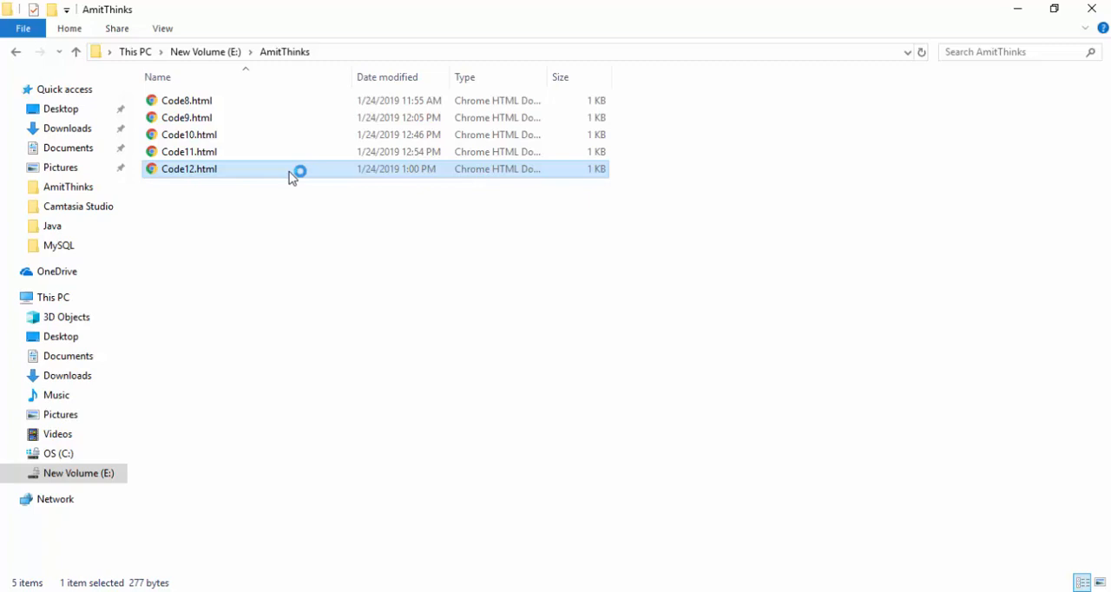
double_click(189, 169)
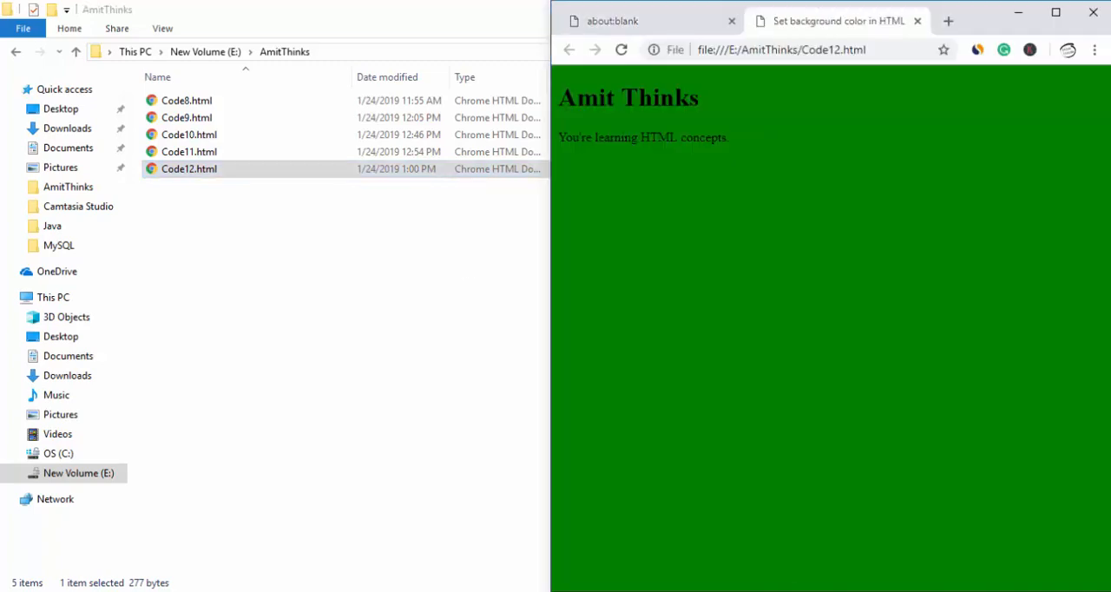
double_click(187, 168)
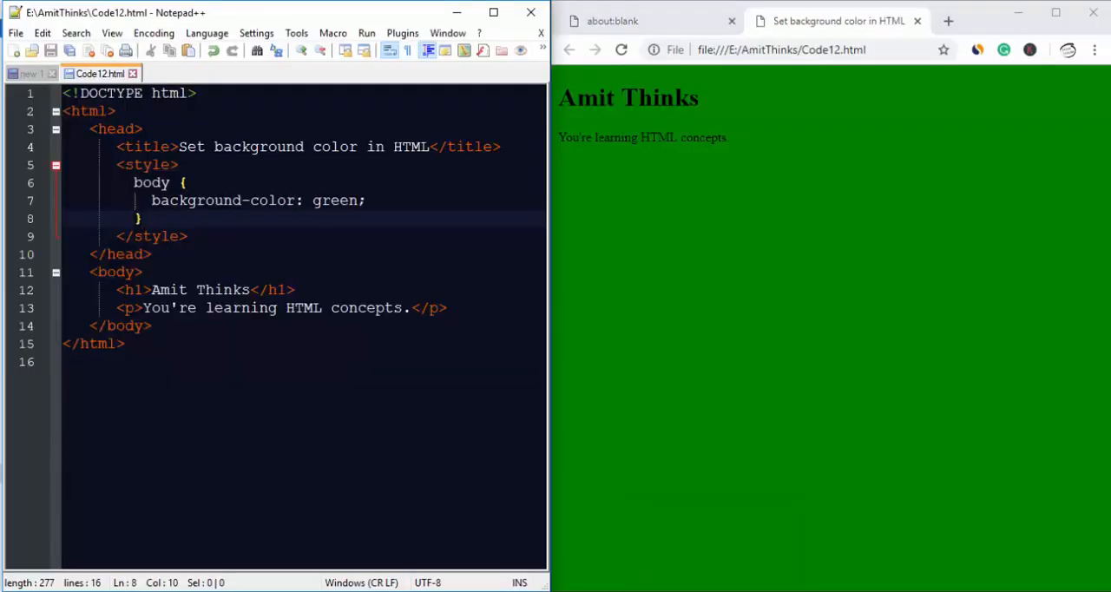
mouse_move(629, 125)
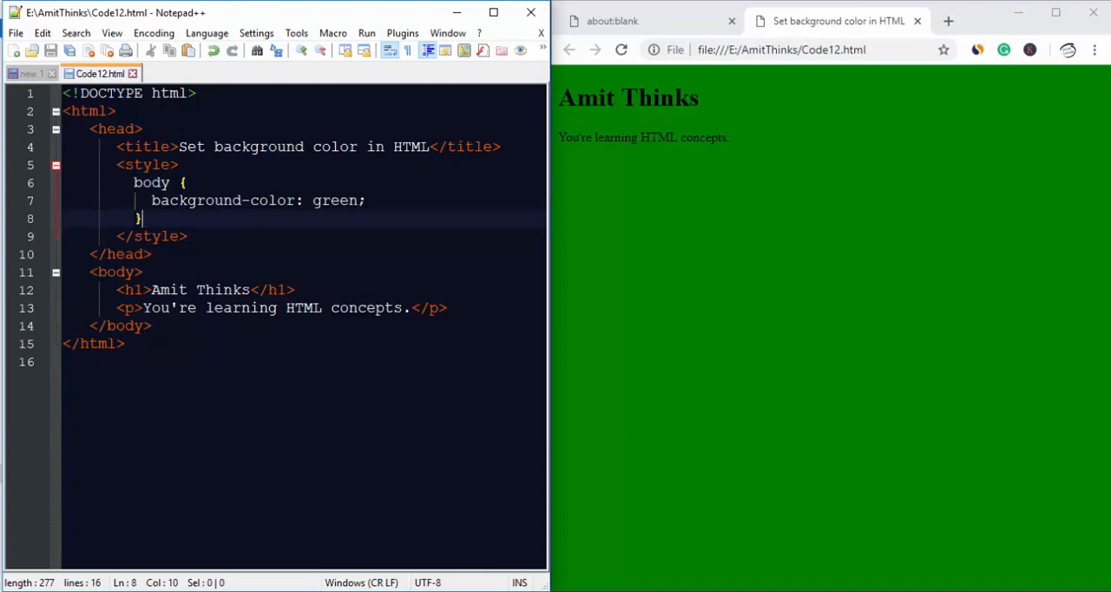
Step: Move the green background from the style block to an inline style on <body>
triple_click(257, 200)
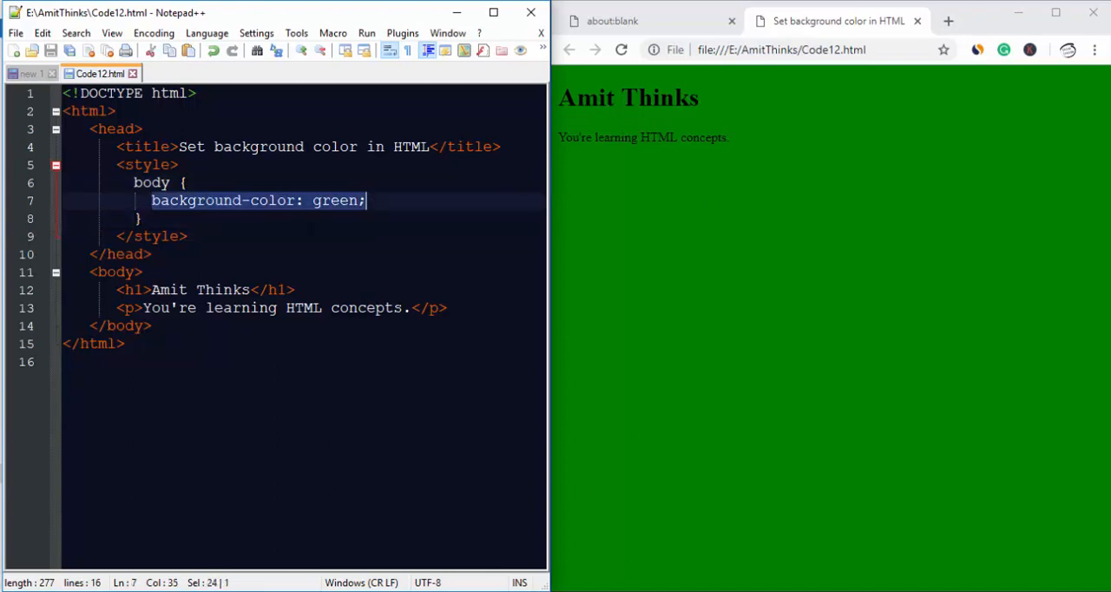
text(style="background-color: green;)
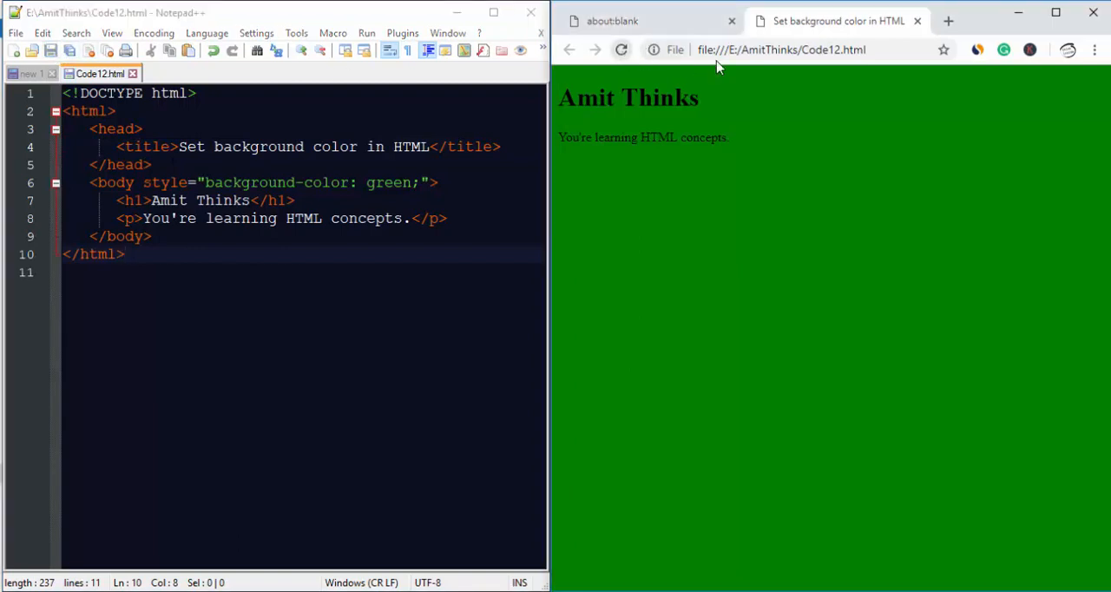
mouse_move(738, 78)
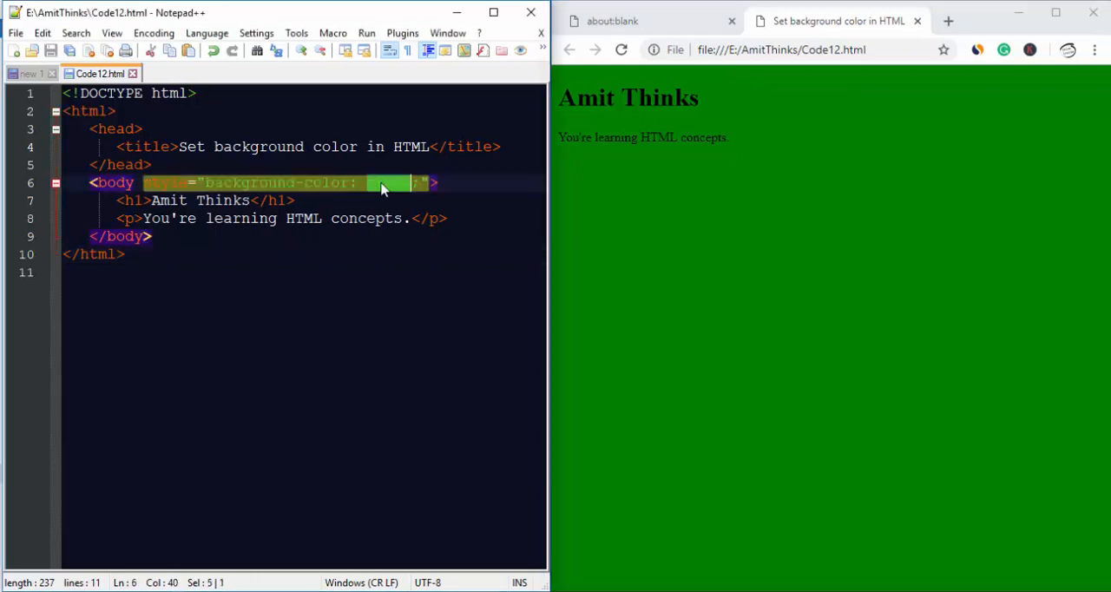
Step: Change the inline colour to orange, reload Chrome to orange, and return to the scratch notes
key(Delete)
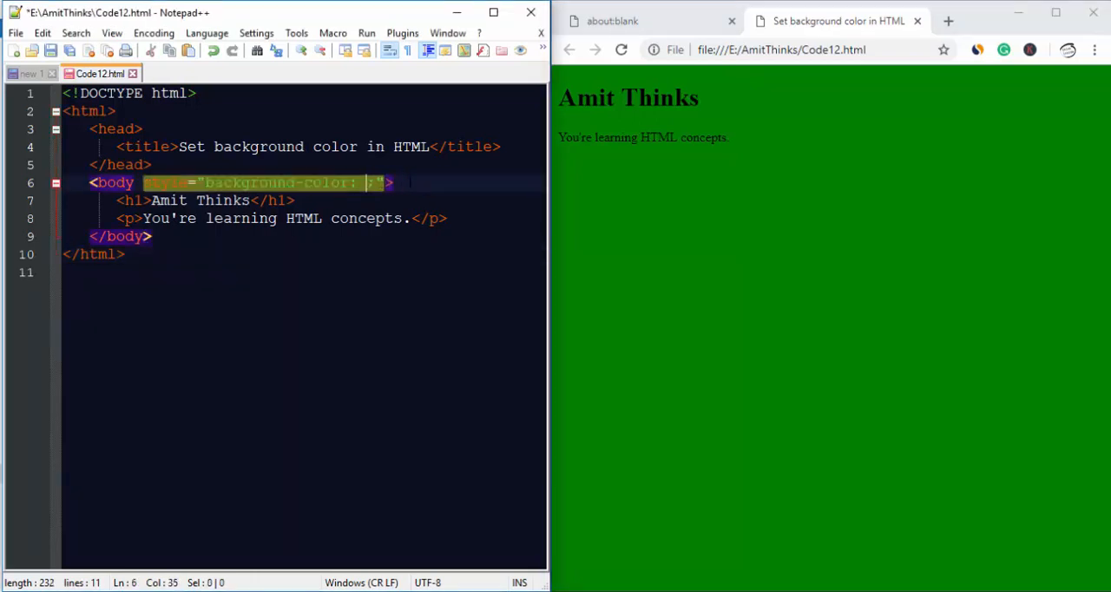
text(orange)
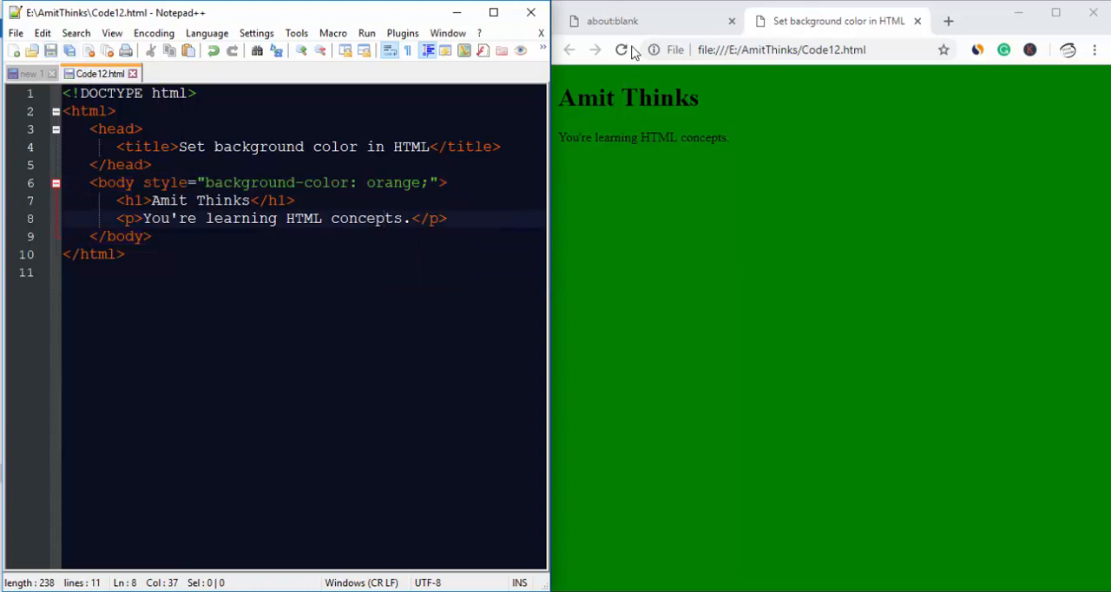
click(622, 49)
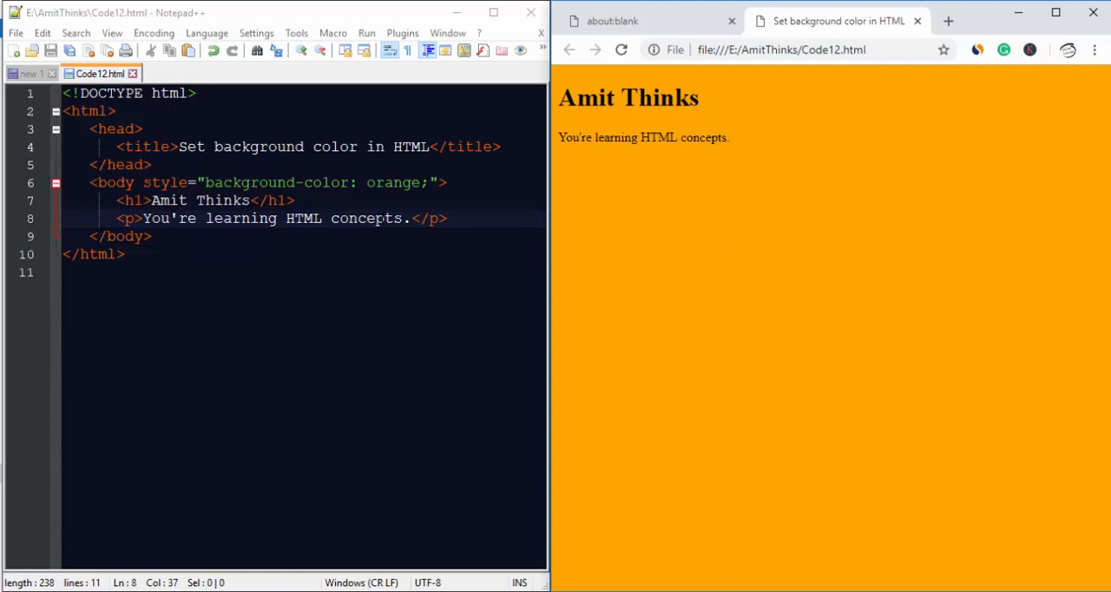
click(27, 73)
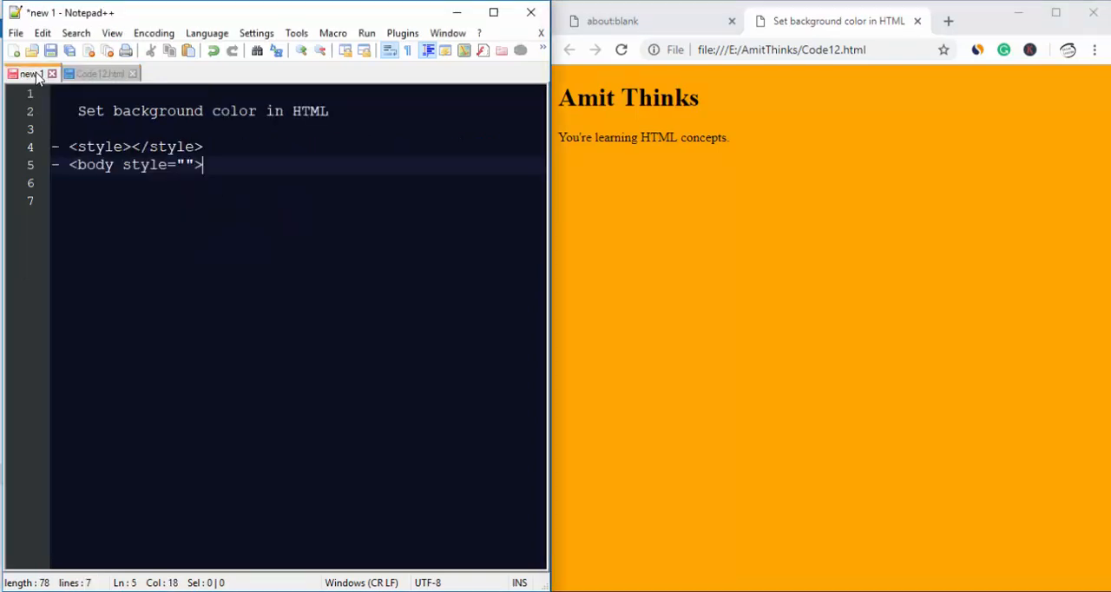